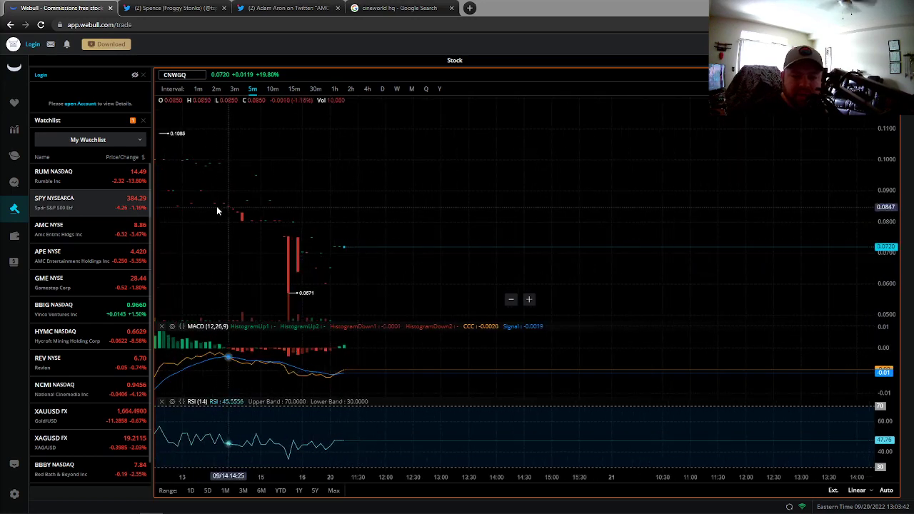
mouse_move(337, 254)
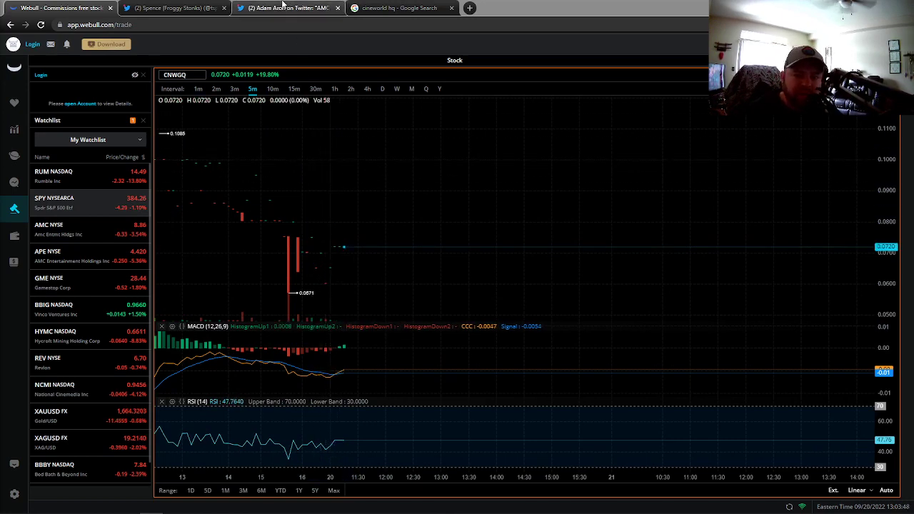
mouse_move(286, 8)
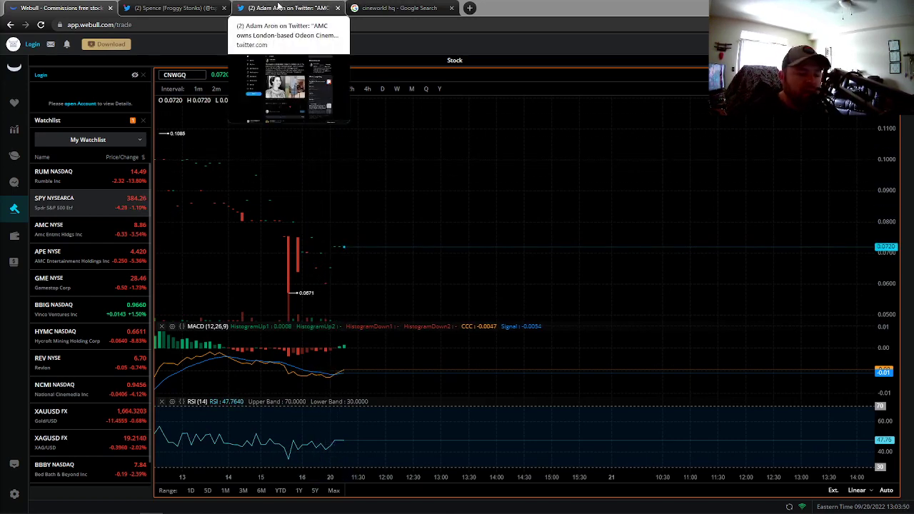
Step: Review Adam Aron's Odeon tweet, the Cineworld profile post and the CNWGQ chart
left_click(286, 8)
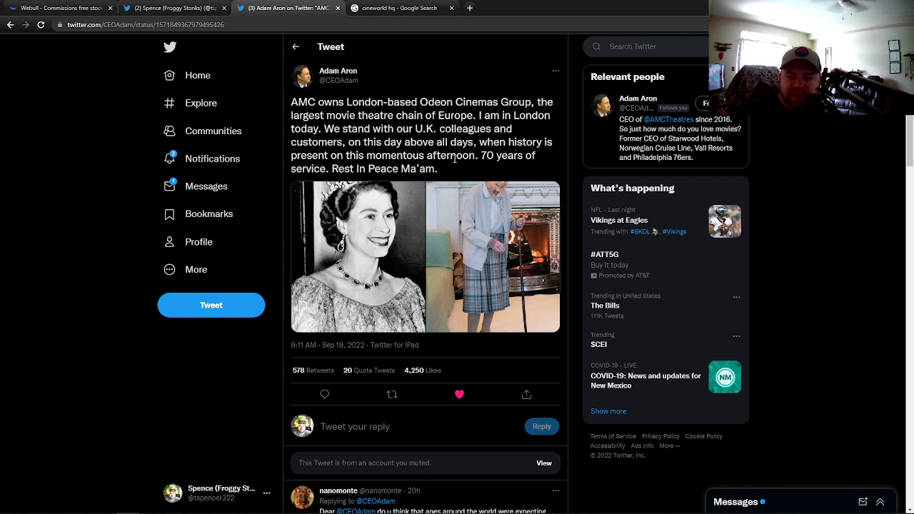
mouse_move(200, 103)
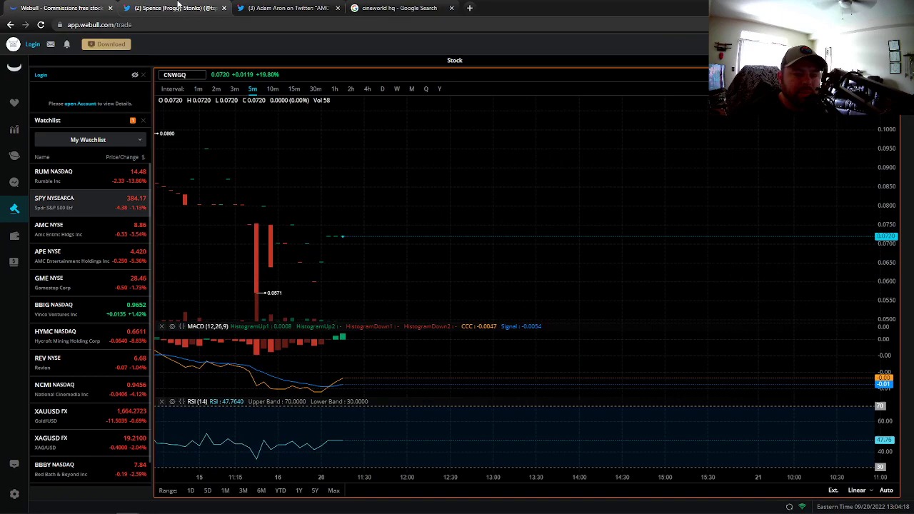
left_click(175, 7)
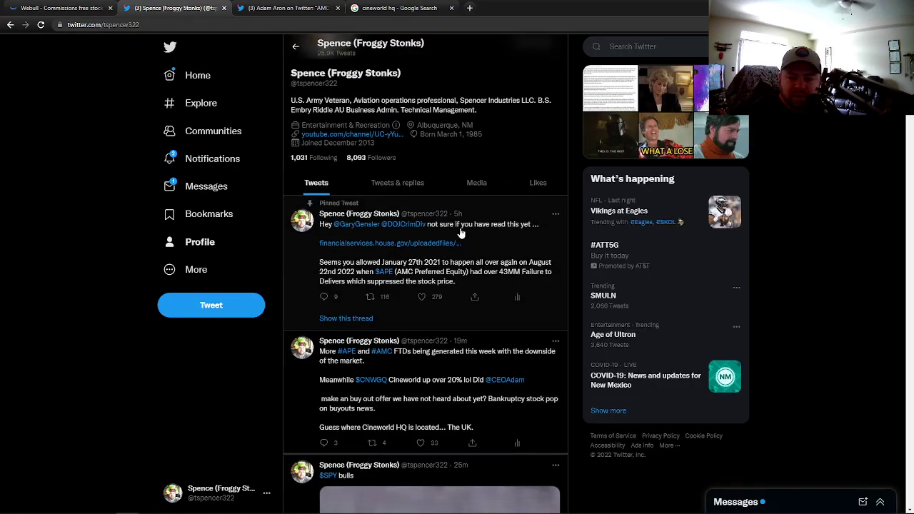
scroll("down", 3)
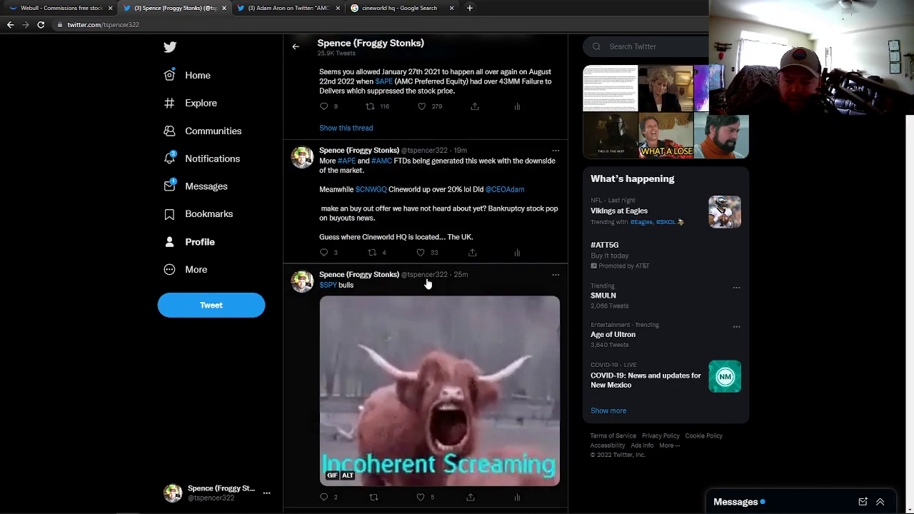
scroll("down", 3)
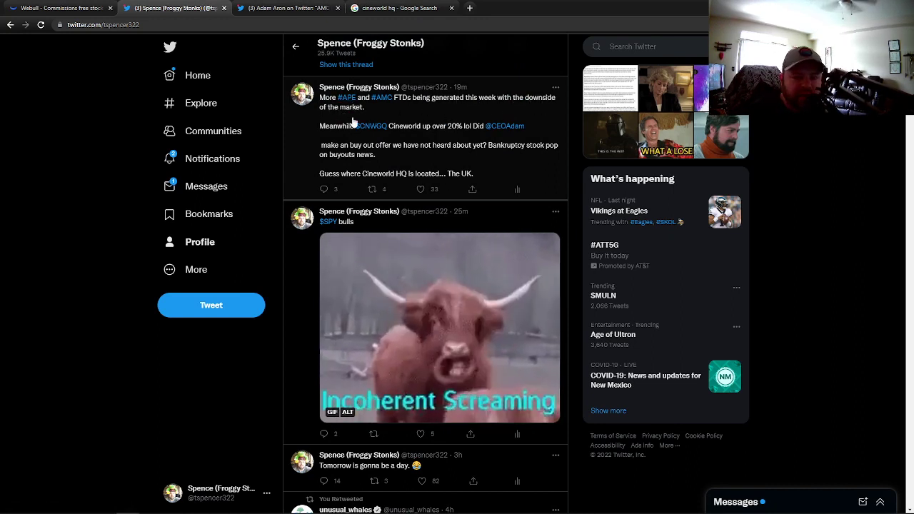
left_click(60, 8)
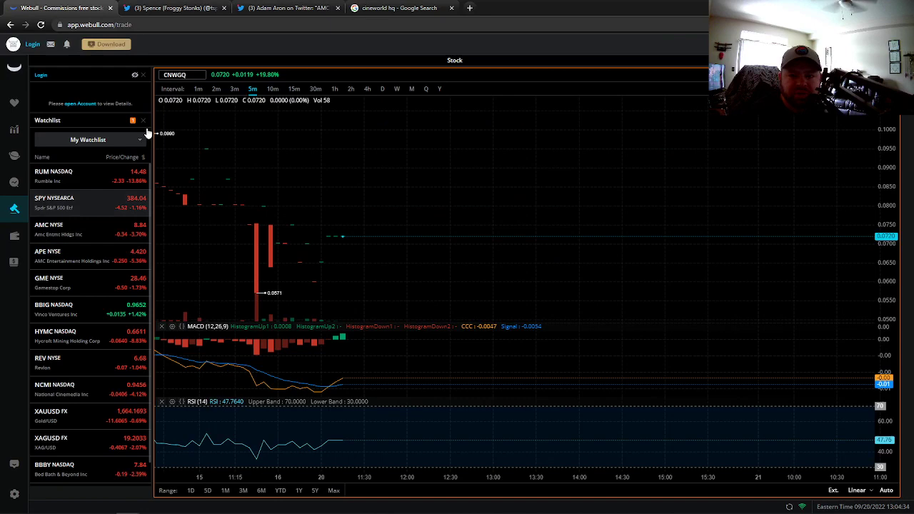
mouse_move(175, 8)
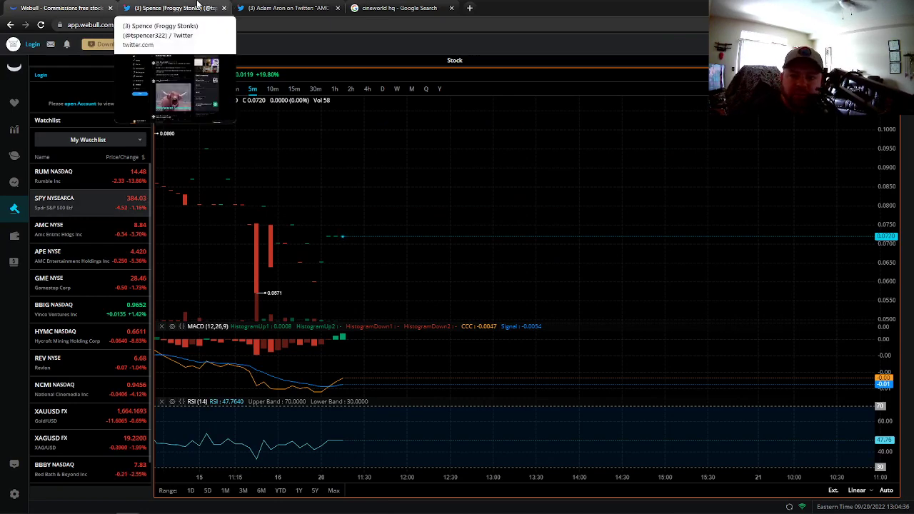
left_click(172, 8)
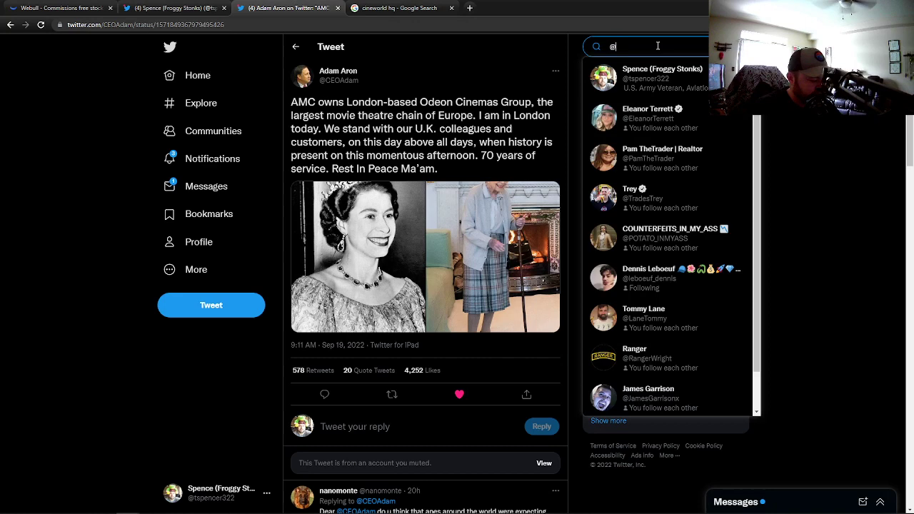
type("@ceoadam q")
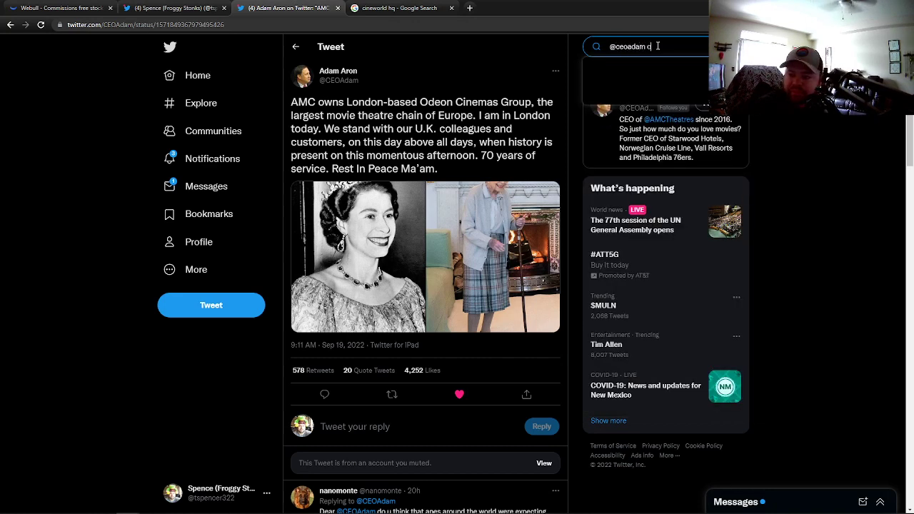
type("ineworld")
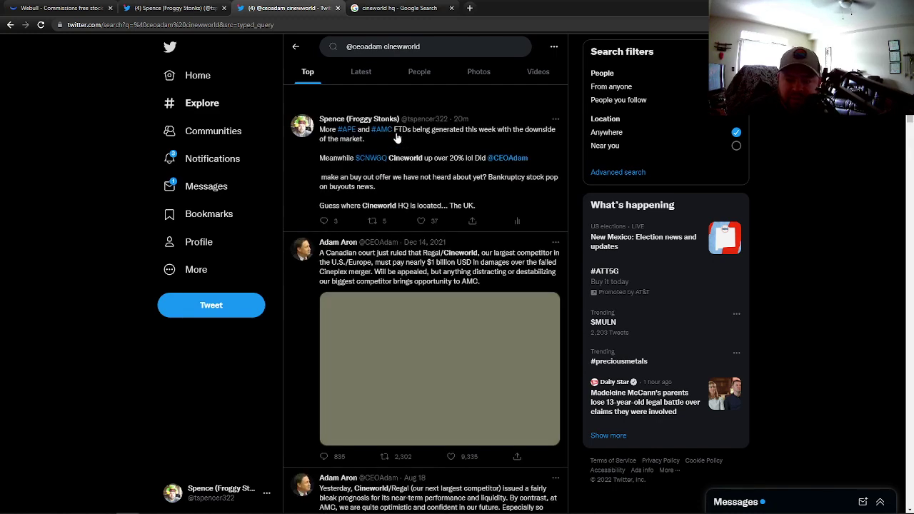
scroll("down", 3)
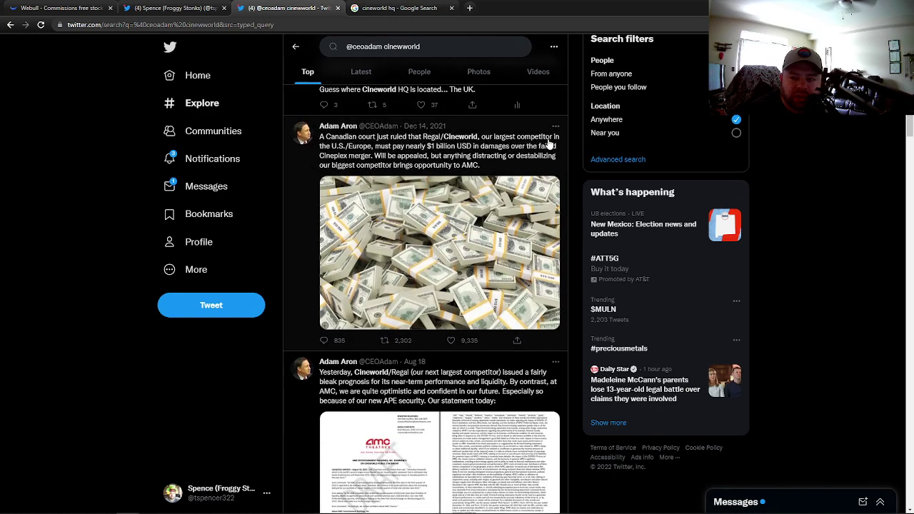
mouse_move(446, 150)
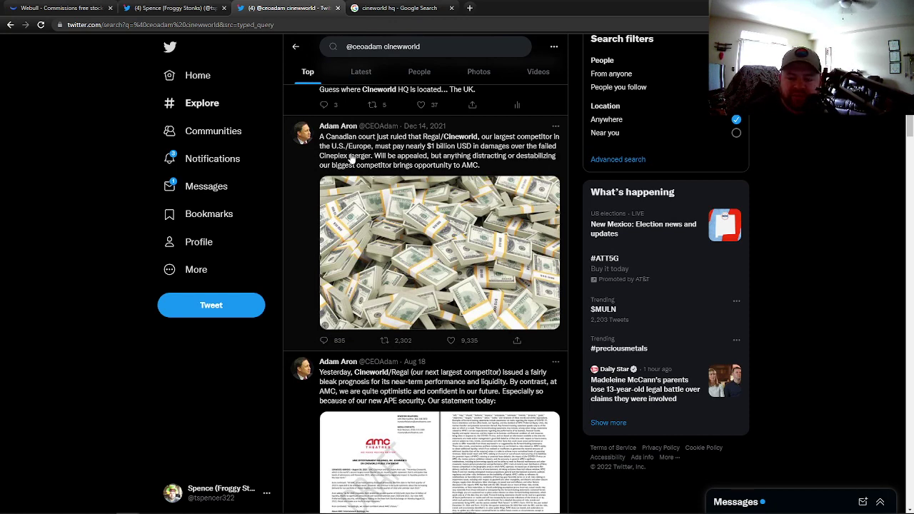
mouse_move(428, 168)
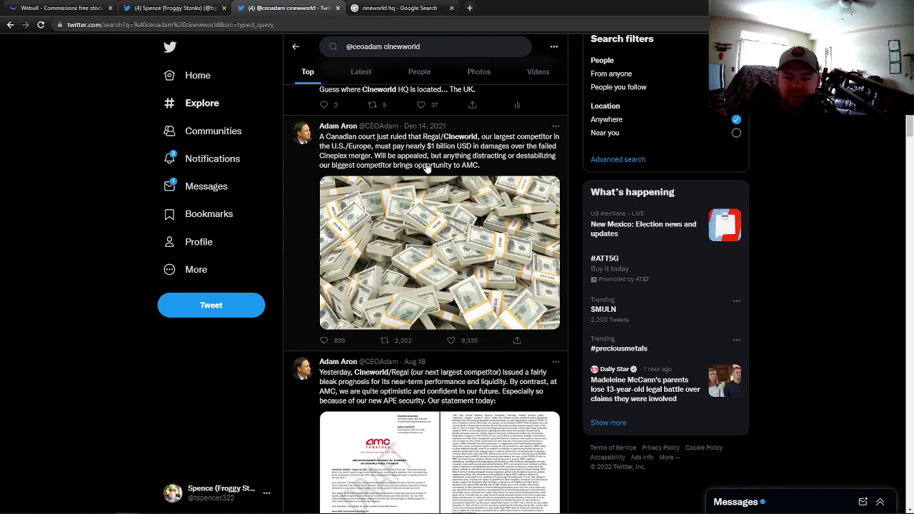
mouse_move(516, 169)
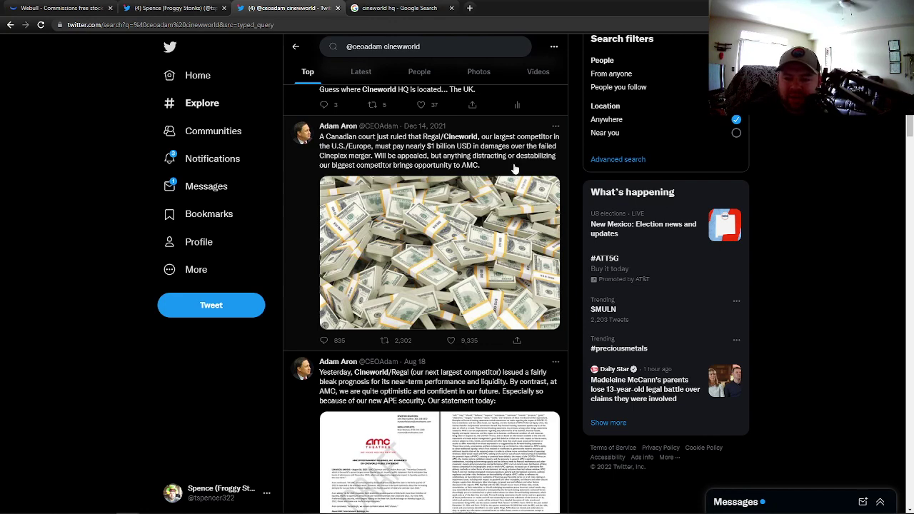
mouse_move(464, 173)
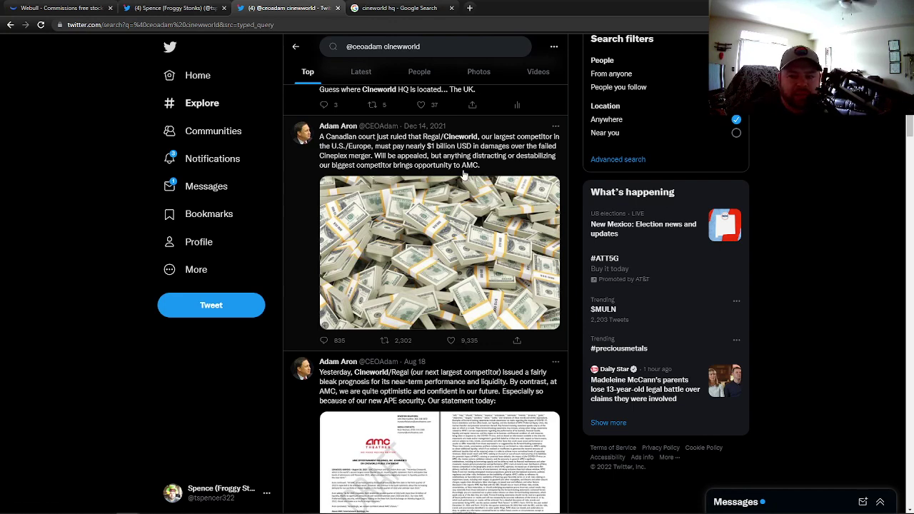
scroll("down", 3)
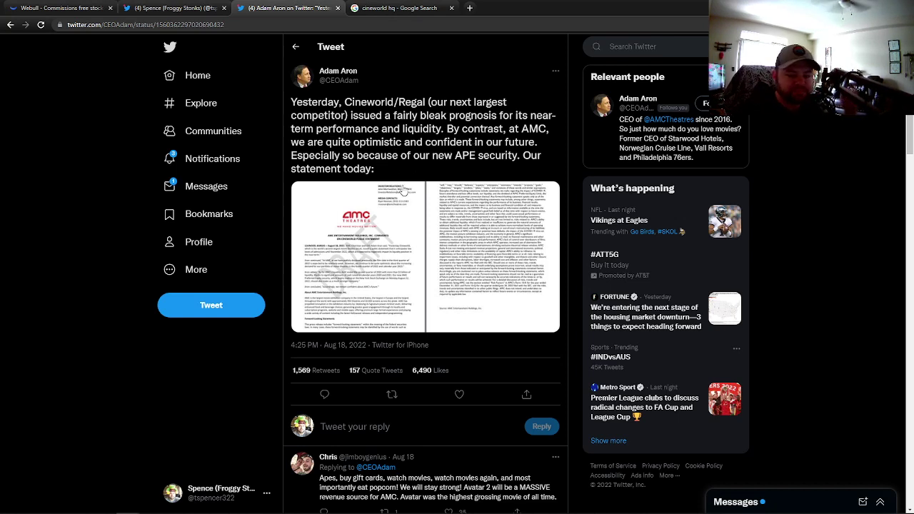
mouse_move(275, 54)
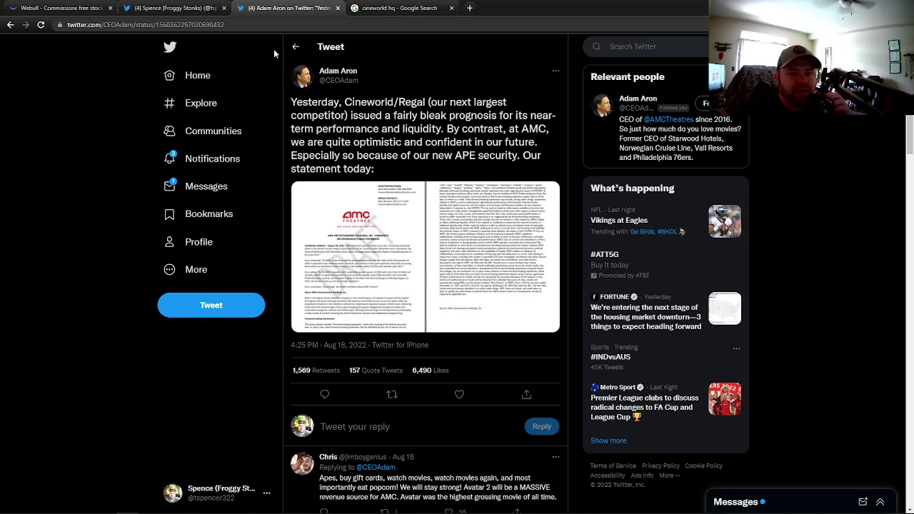
Step: Return to the Froggy Stonks profile with the Cineworld buyout-speculation post
left_click(172, 8)
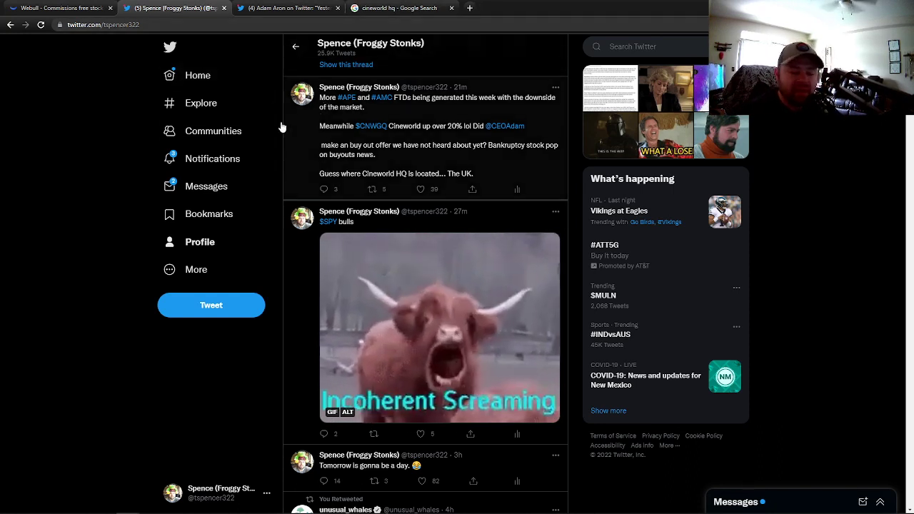
mouse_move(213, 131)
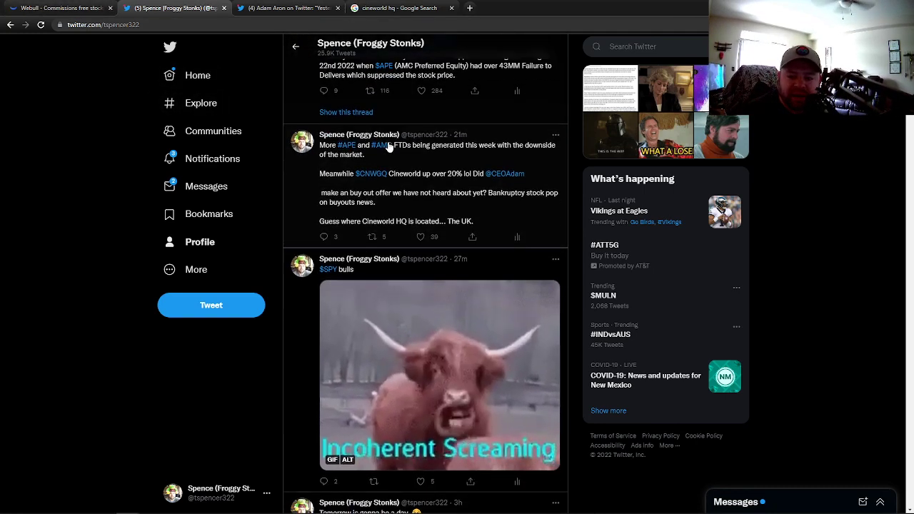
Step: Scroll through the Froggy Stonks profile's Cineworld tweets
scroll("down", 3)
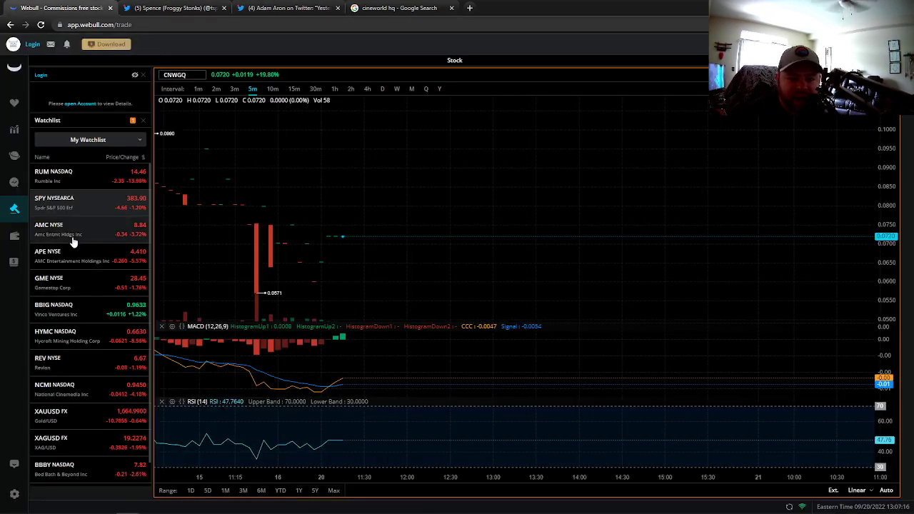
Step: Load the SPY chart from My Watchlist in place of CNWGQ
left_click(54, 202)
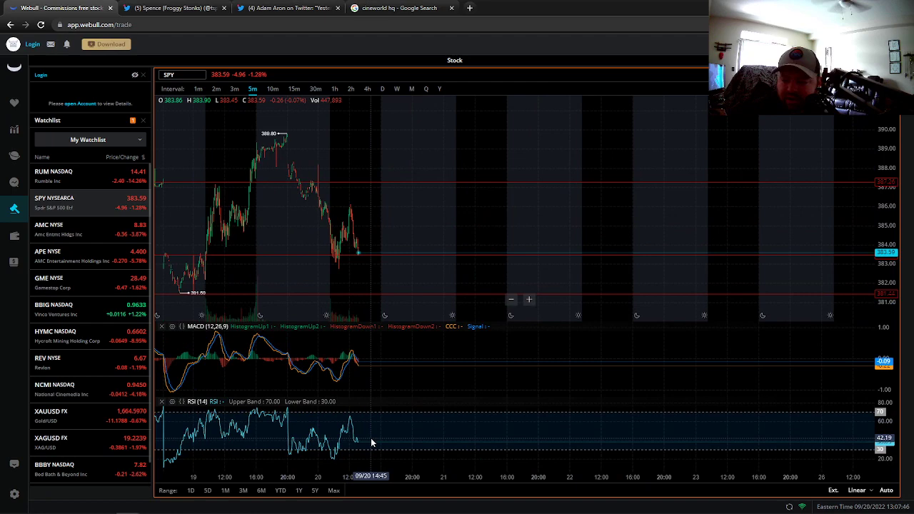
mouse_move(364, 264)
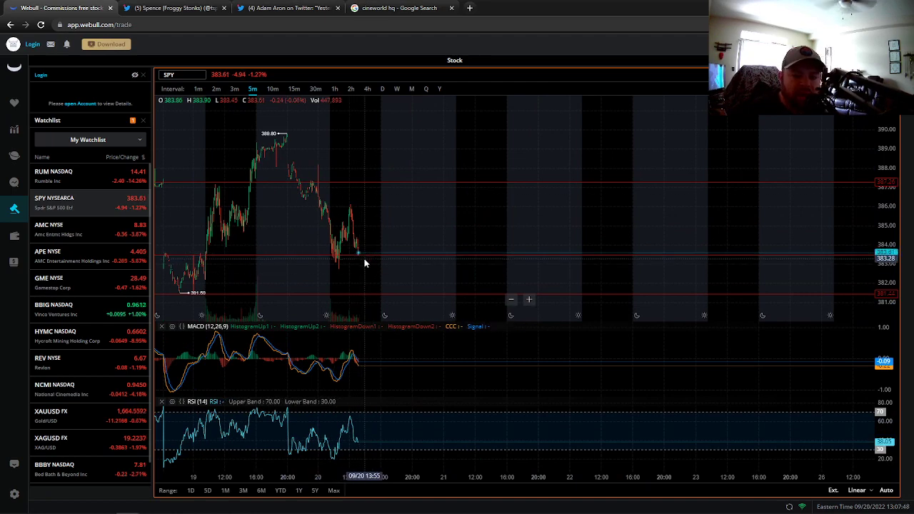
mouse_move(393, 251)
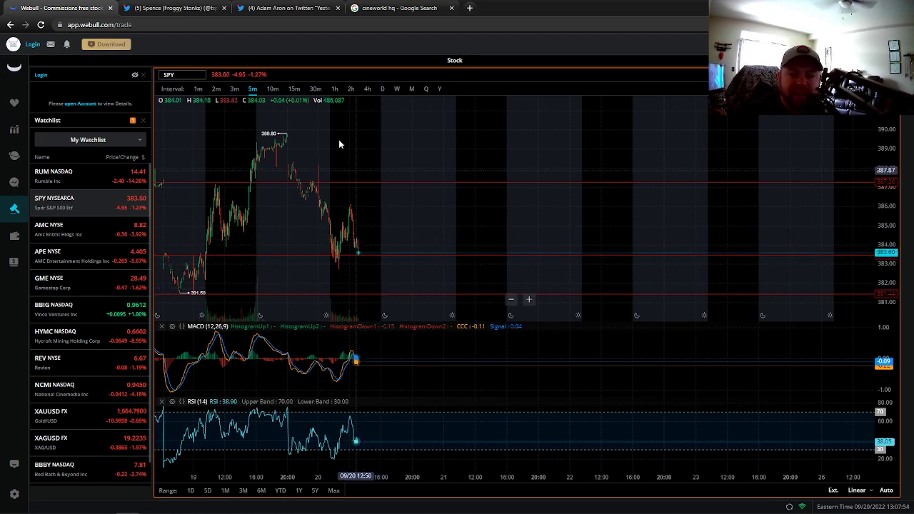
Step: Switch the SPY chart to the daily (D) interval
left_click(382, 88)
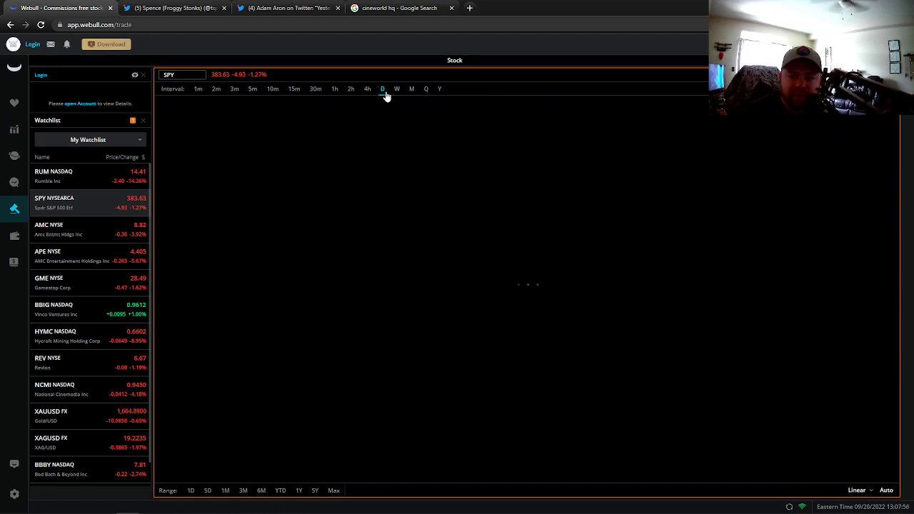
left_click(382, 88)
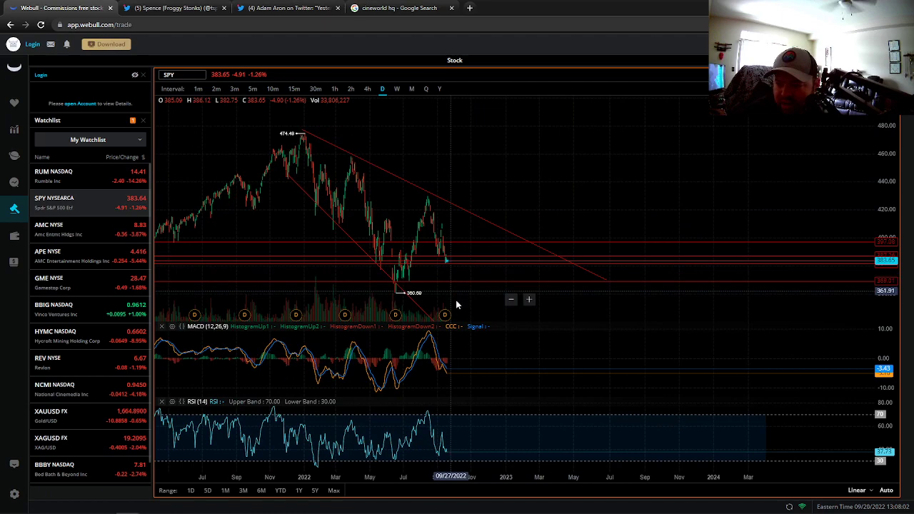
mouse_move(455, 288)
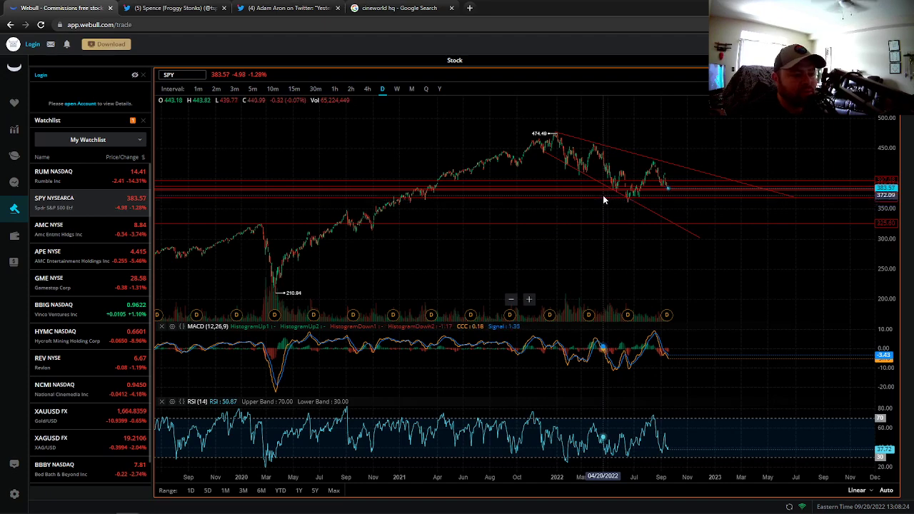
mouse_move(629, 176)
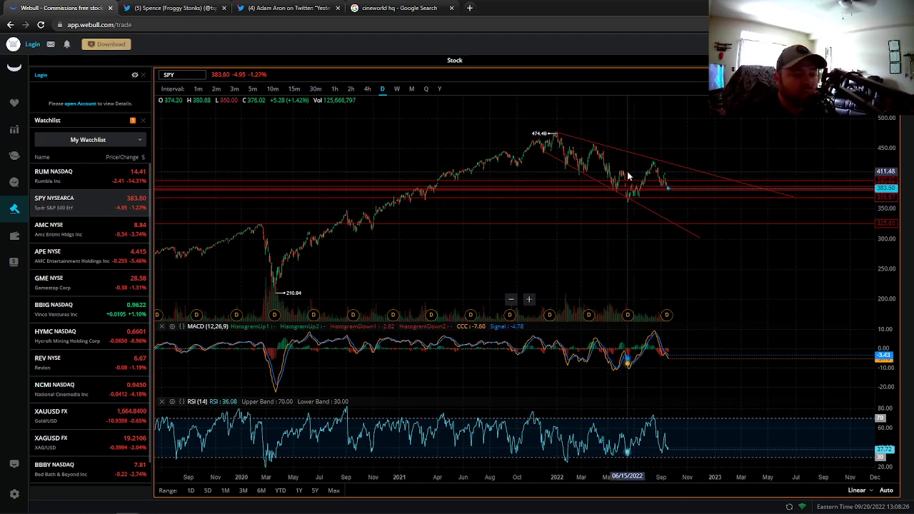
mouse_move(665, 216)
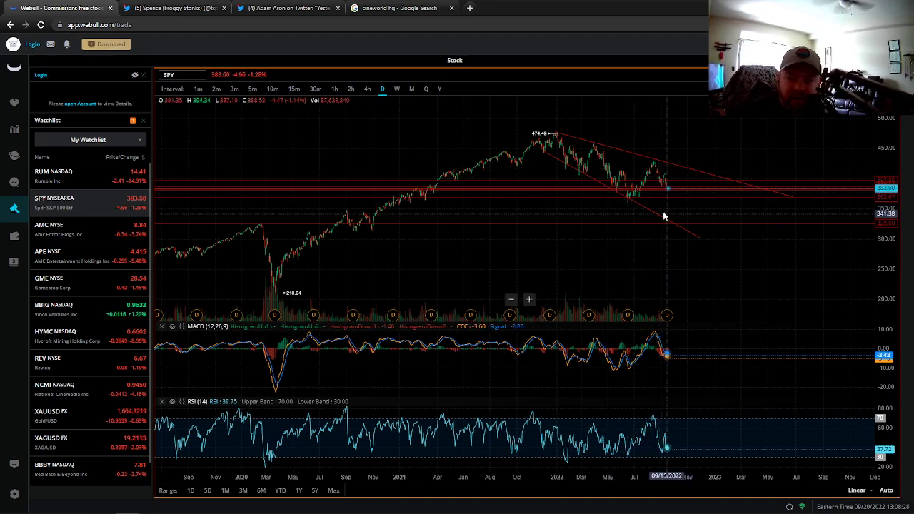